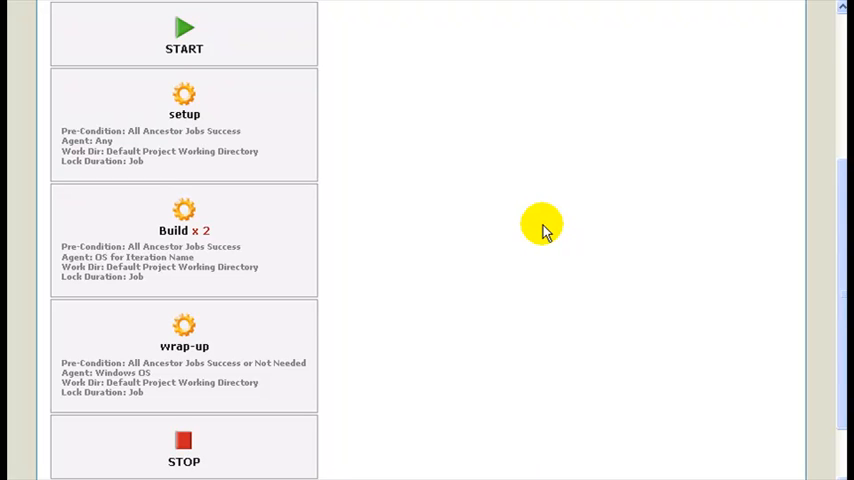
mouse_move(500, 228)
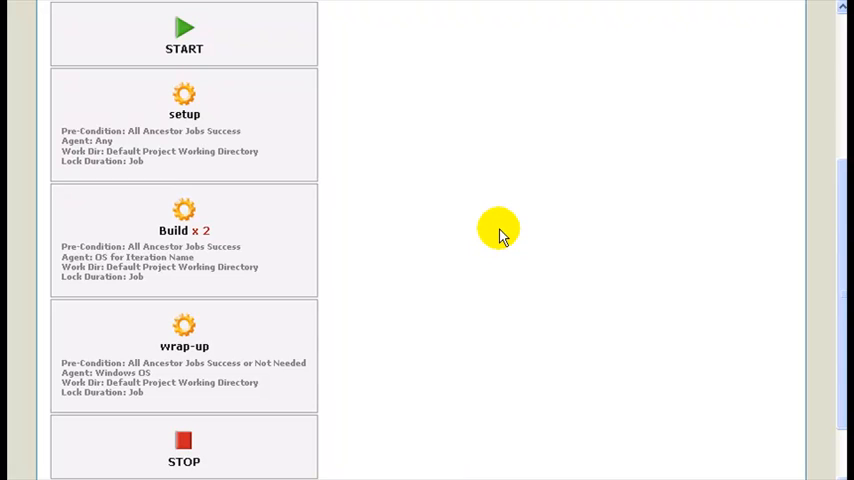
mouse_move(484, 302)
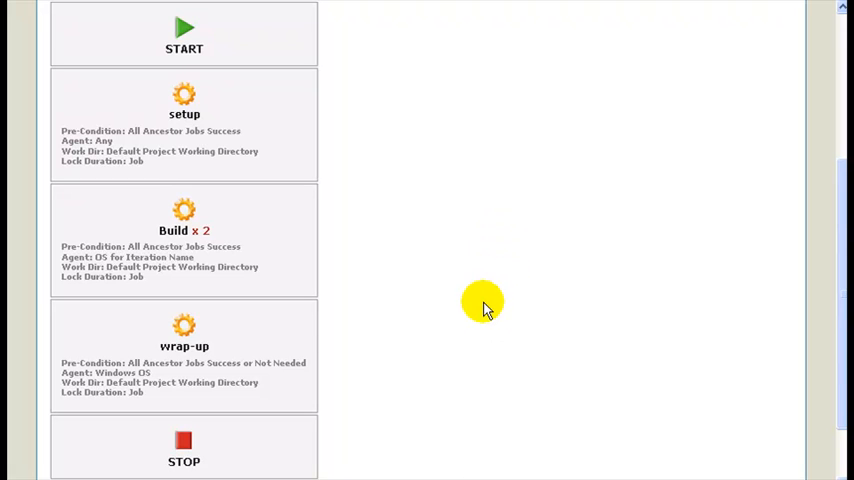
mouse_move(200, 330)
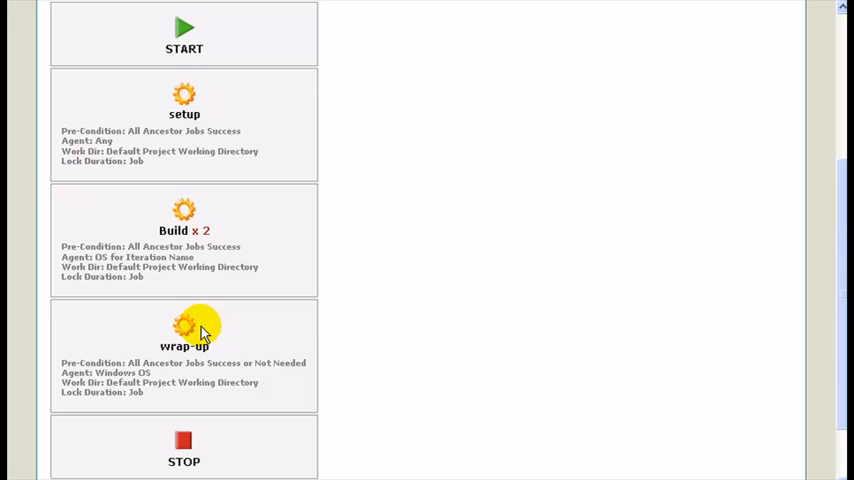
mouse_move(342, 280)
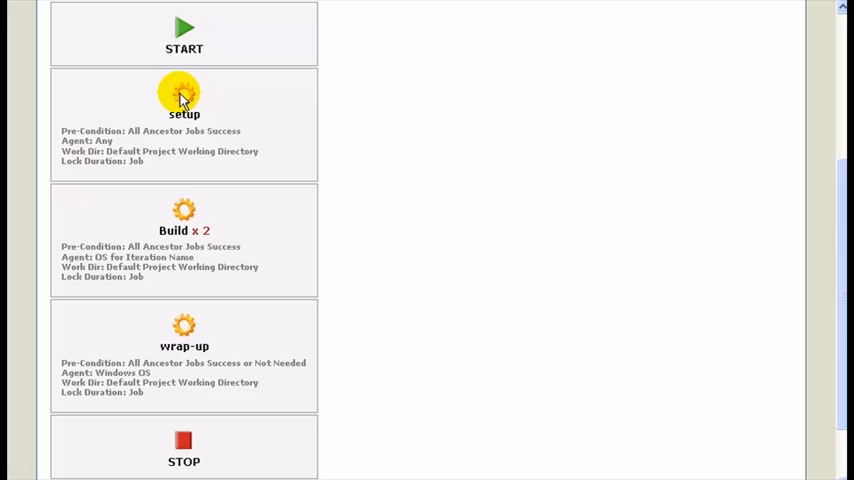
mouse_move(160, 235)
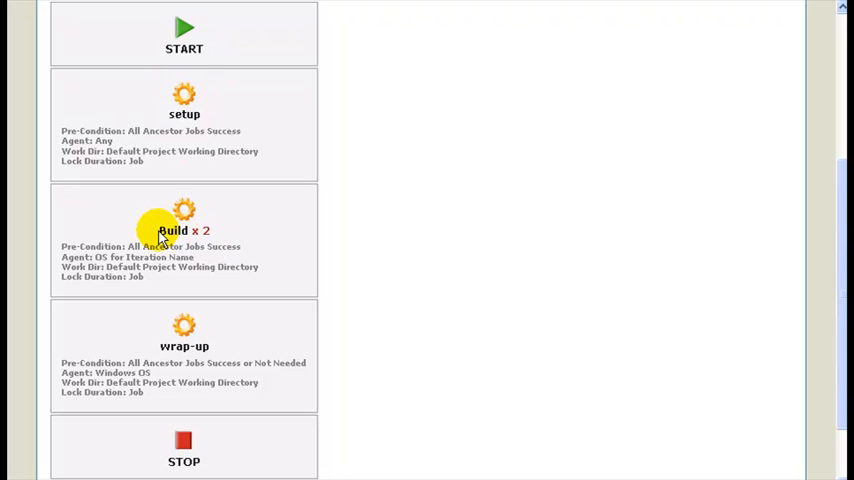
mouse_move(213, 282)
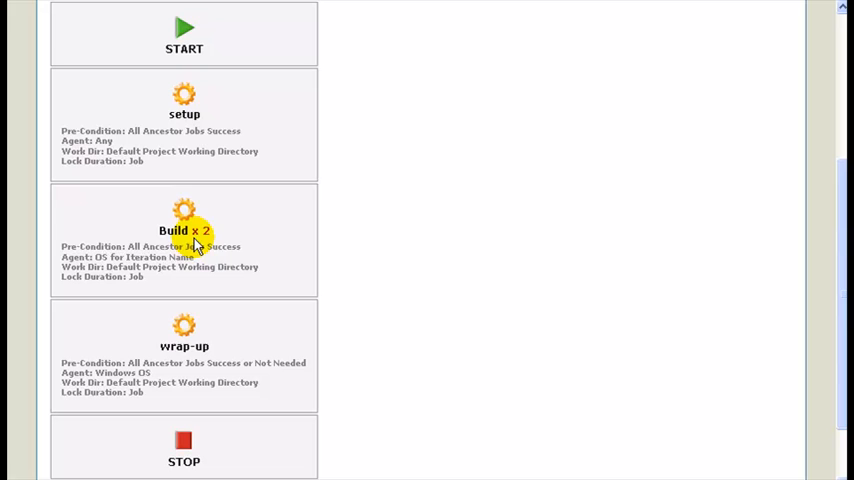
mouse_move(213, 237)
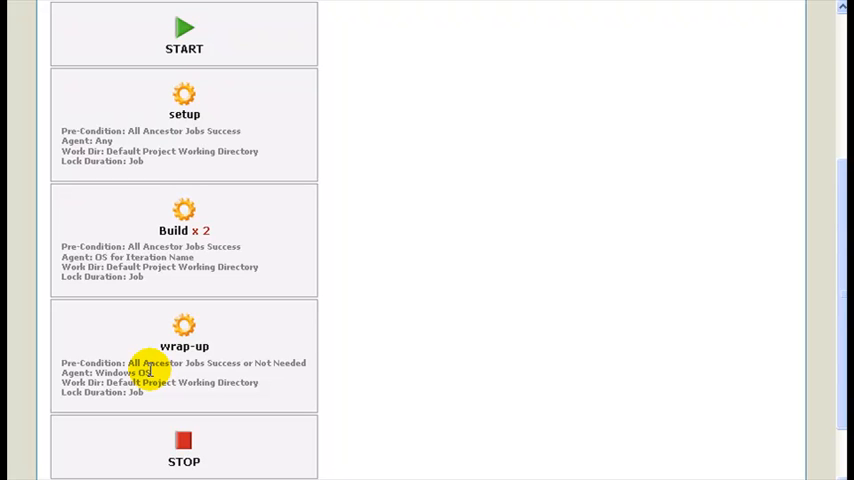
mouse_move(160, 230)
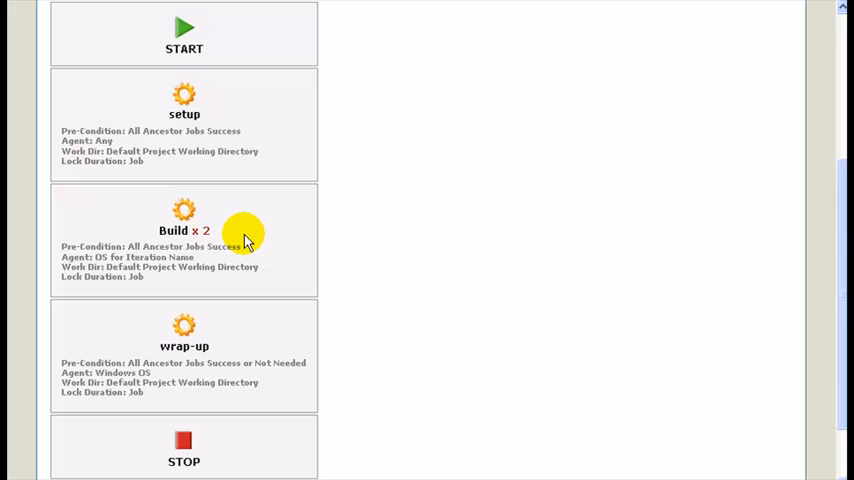
mouse_move(240, 233)
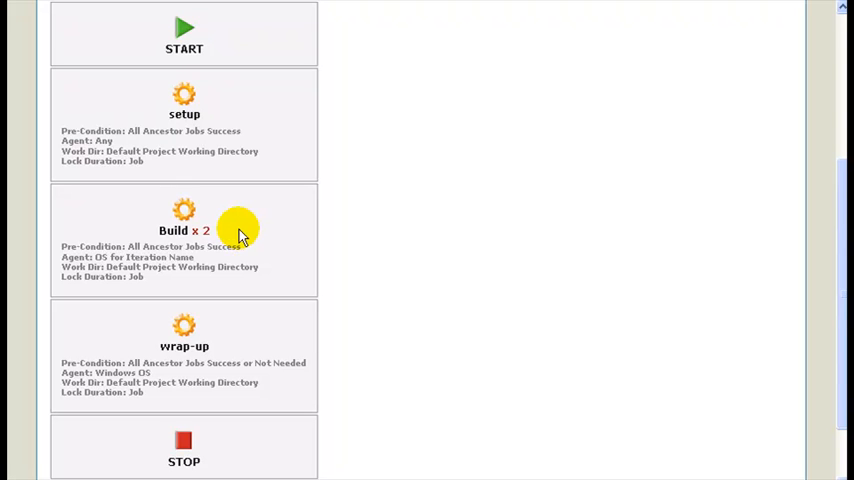
Step: Review the Build job's iteration settings, leaving unique agents off, and close without changes
right_click(184, 215)
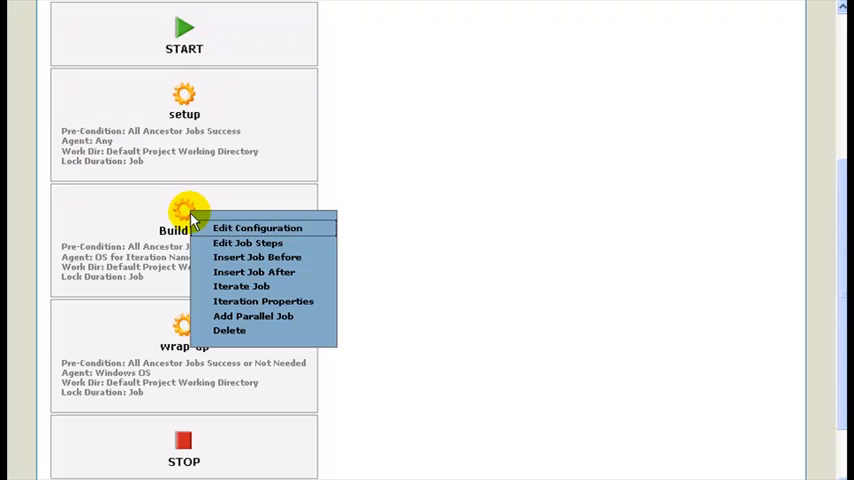
click(263, 300)
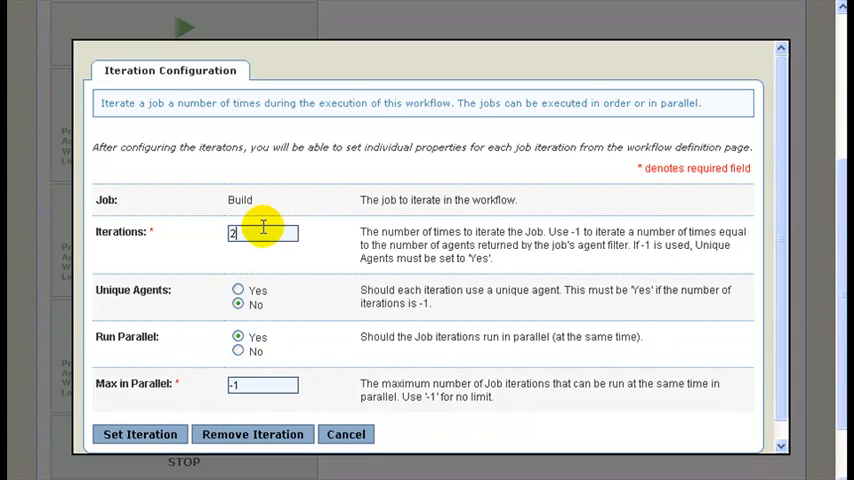
mouse_move(195, 328)
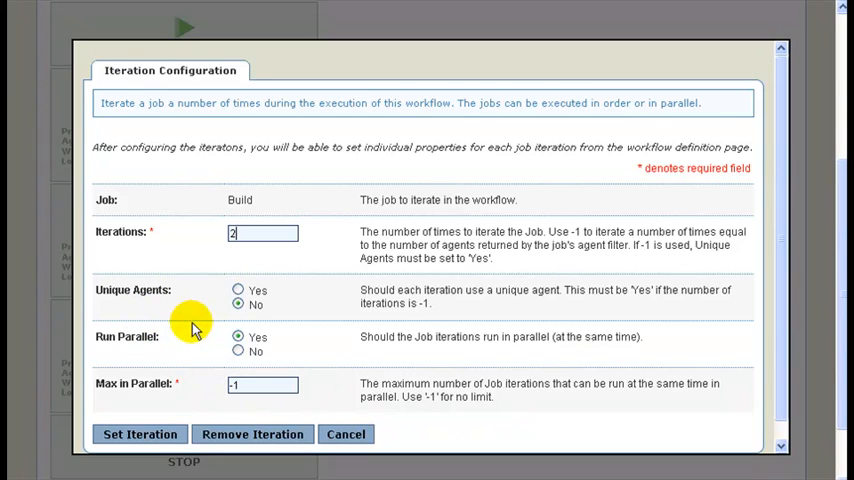
click(238, 305)
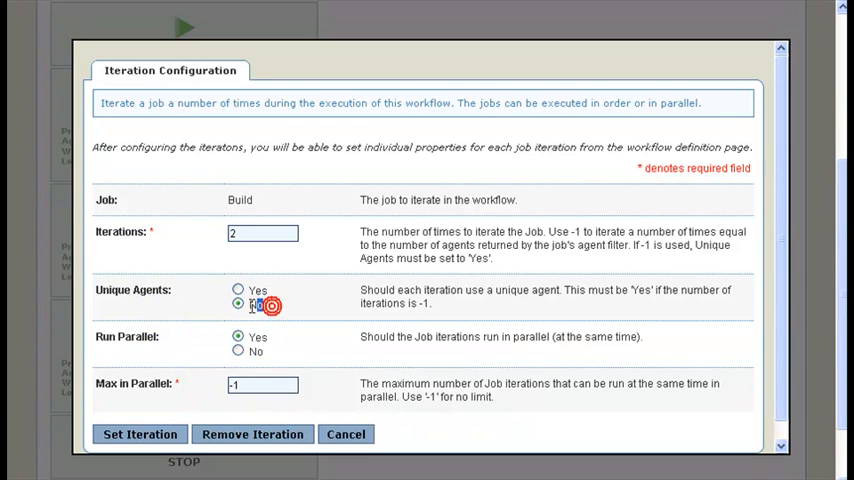
click(238, 304)
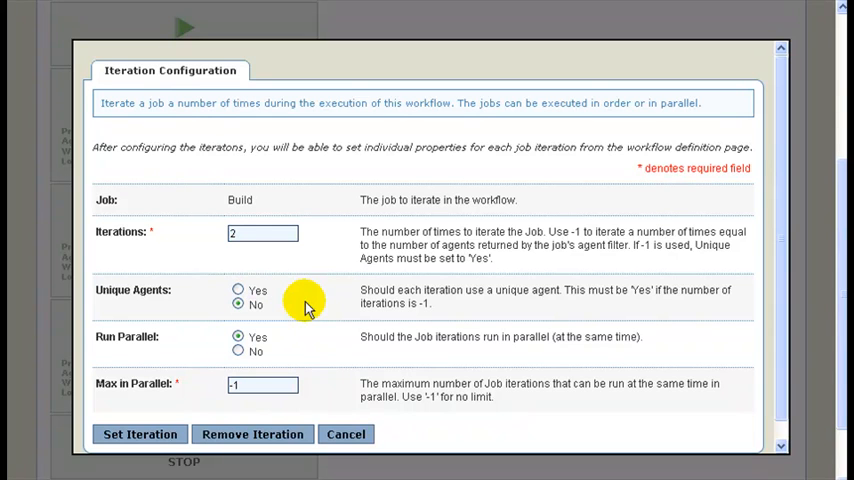
mouse_move(237, 351)
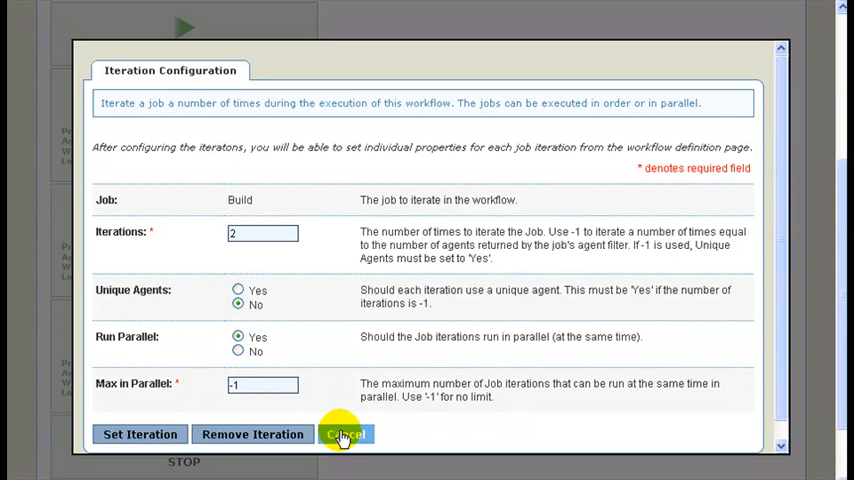
click(346, 434)
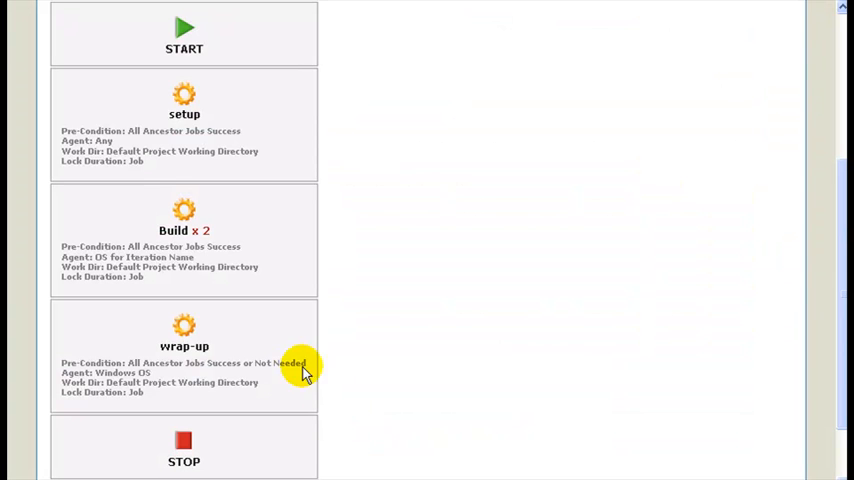
mouse_move(184, 225)
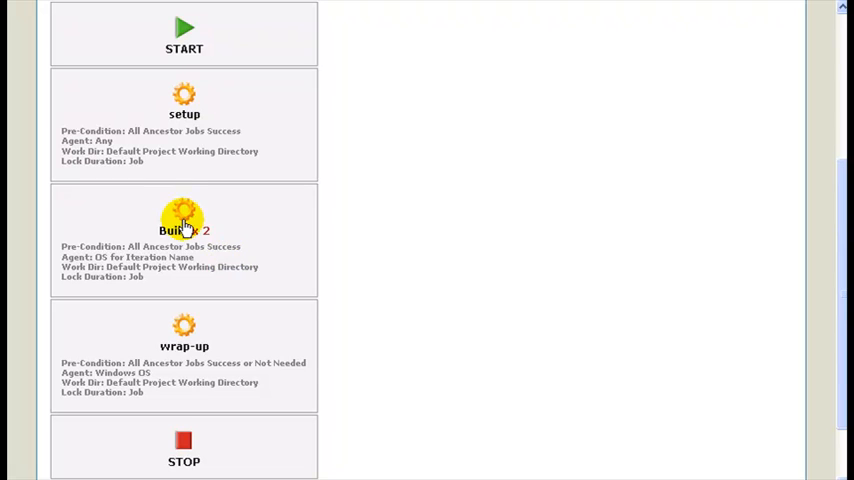
Step: Open the Build job's iteration properties and start editing the platform property name
right_click(184, 230)
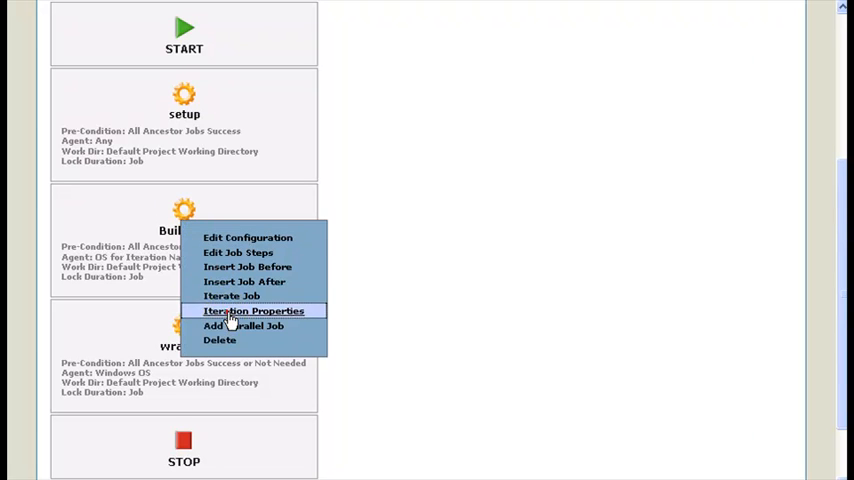
click(254, 311)
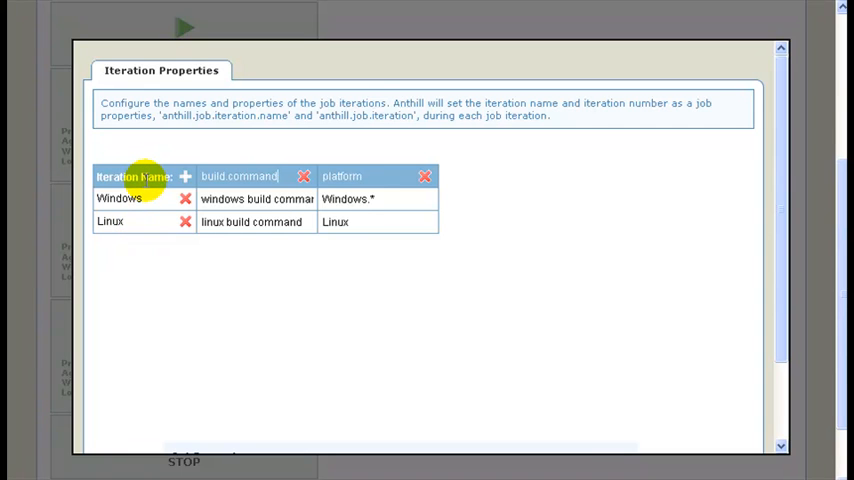
mouse_move(224, 262)
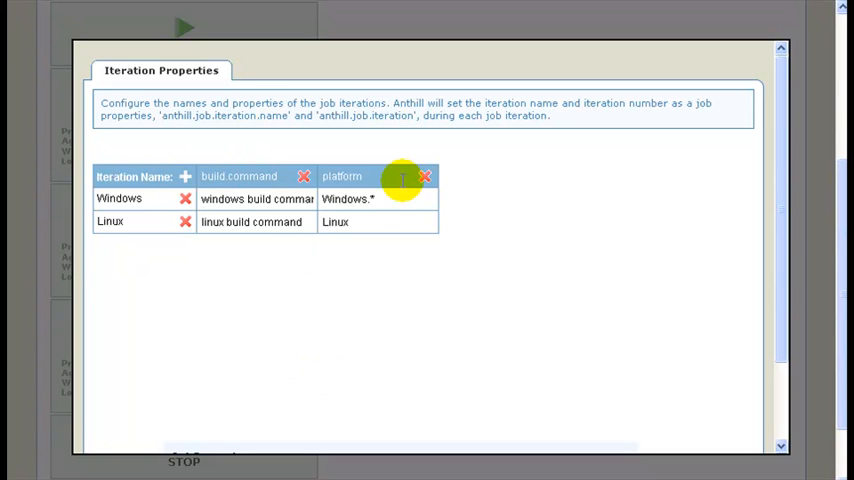
double_click(342, 176)
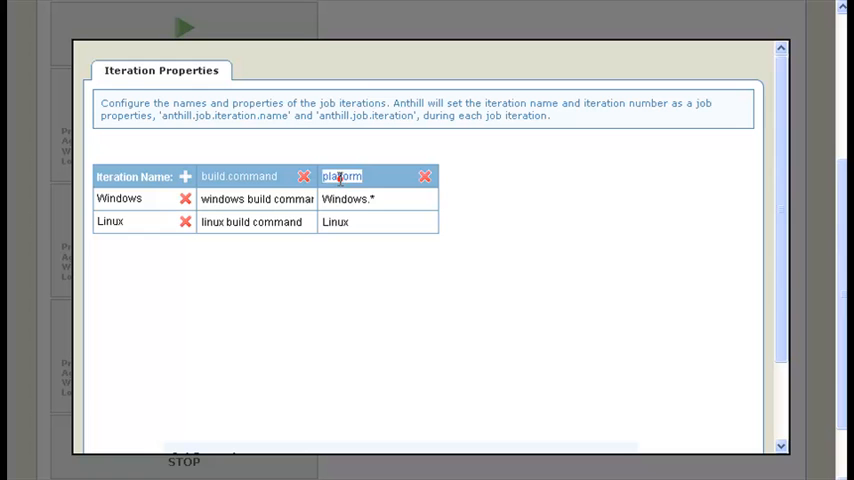
mouse_move(345, 245)
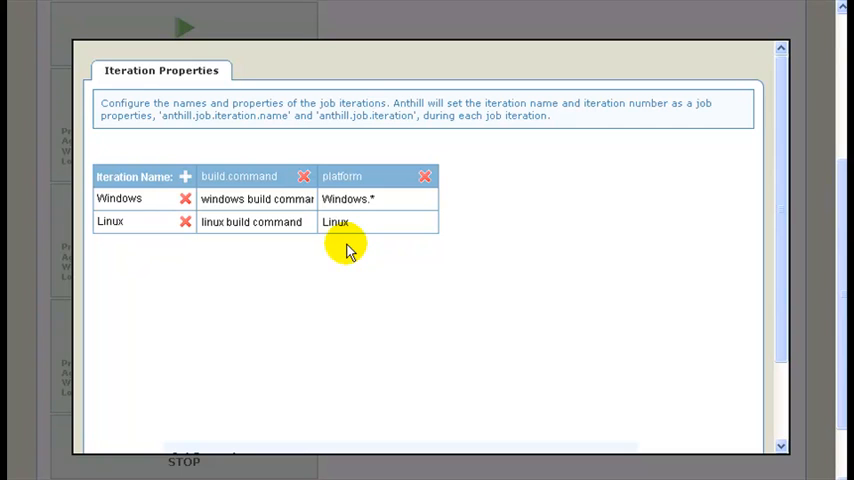
mouse_move(255, 198)
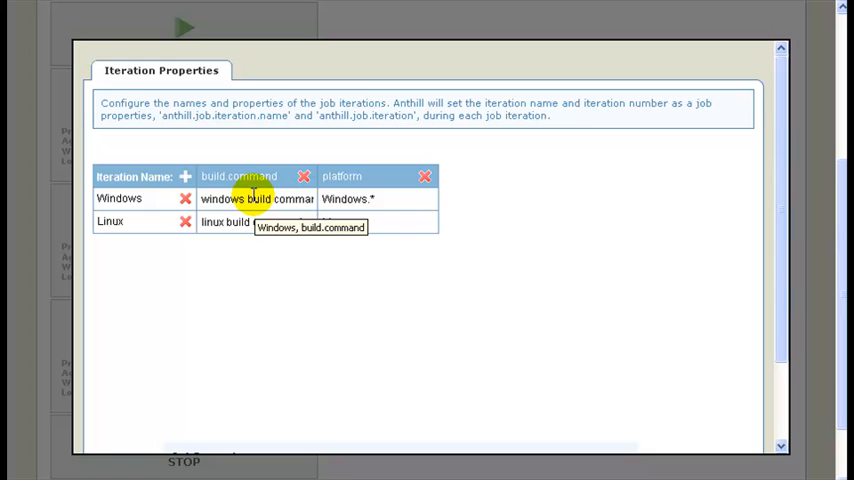
mouse_move(275, 221)
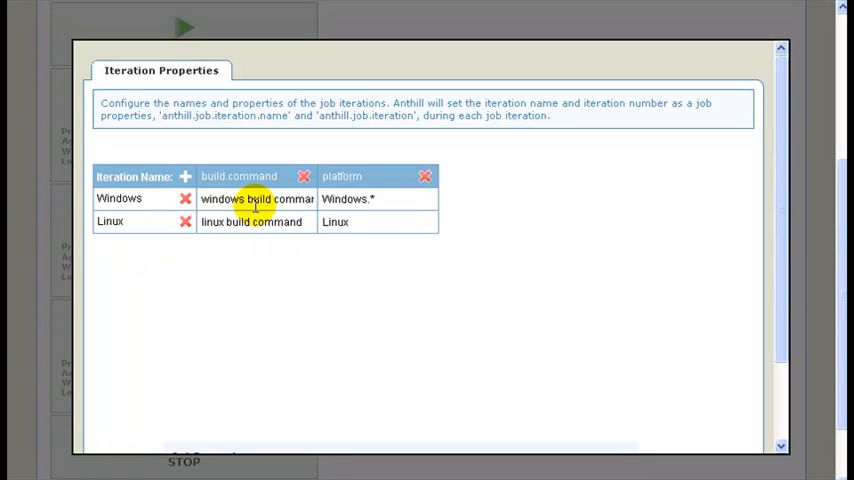
mouse_move(487, 110)
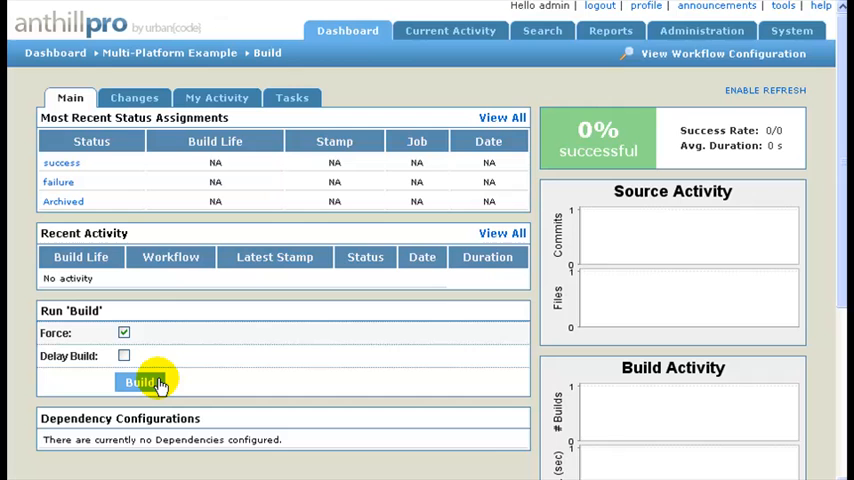
Step: Force a Build run of Multi-Platform Example and open running build life 973
click(141, 382)
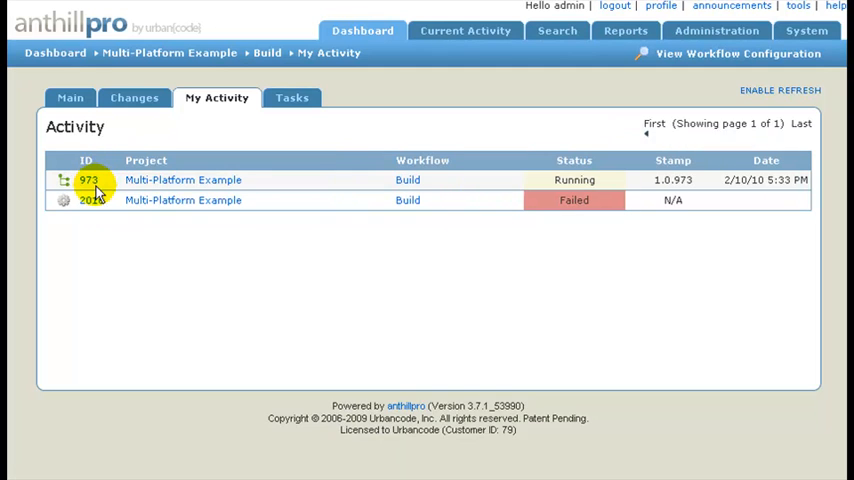
click(88, 180)
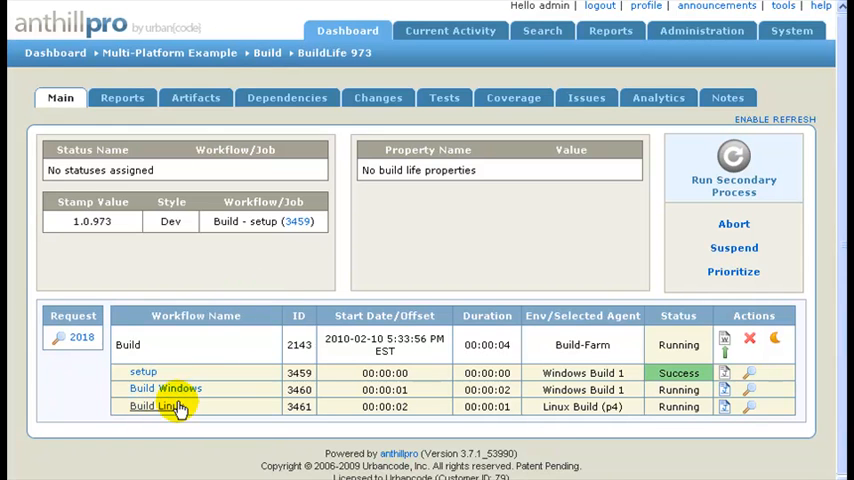
mouse_move(283, 427)
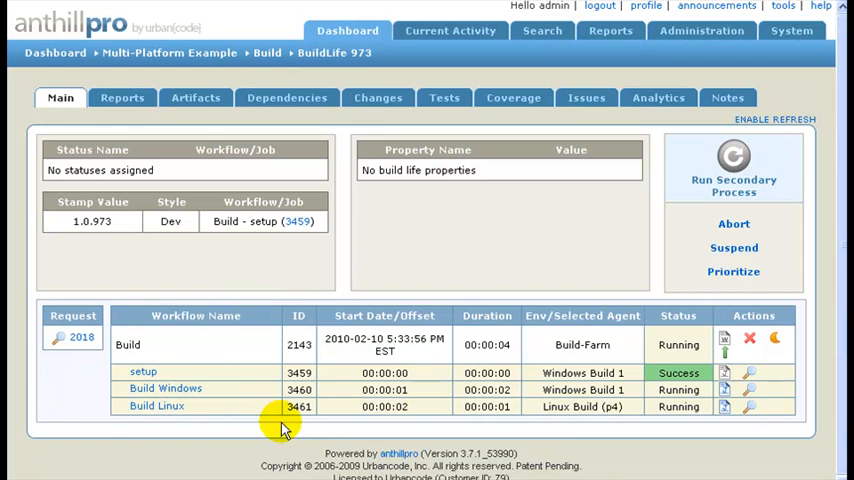
mouse_move(545, 390)
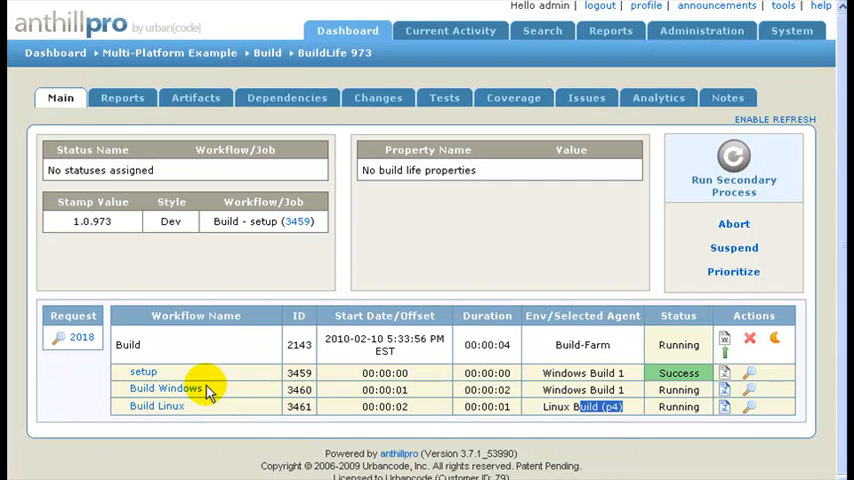
Step: Open the Build Windows job row of build life 973 to view its log
click(165, 388)
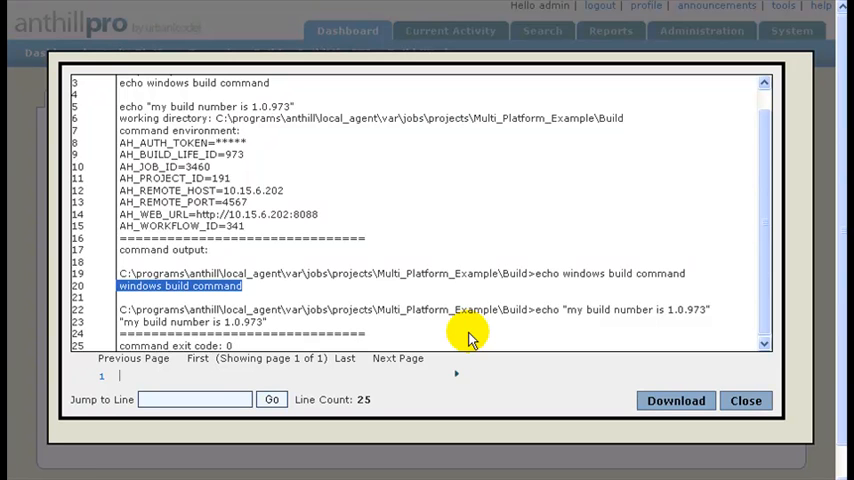
mouse_move(495, 318)
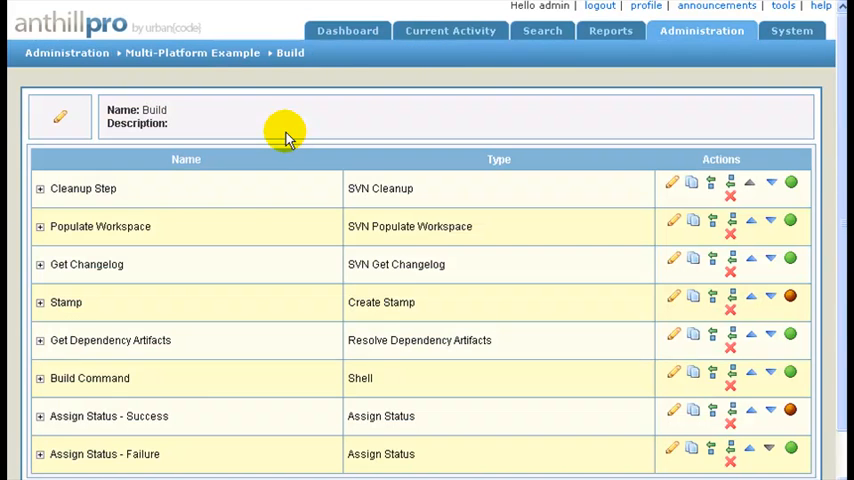
mouse_move(485, 271)
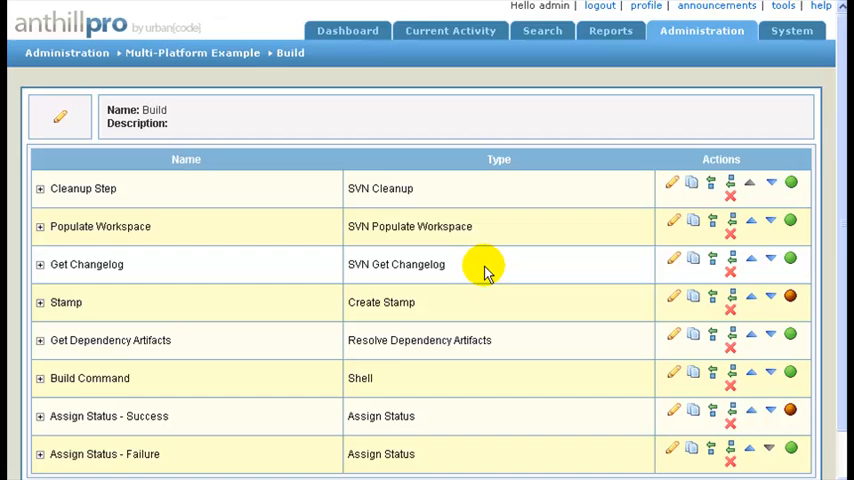
mouse_move(555, 414)
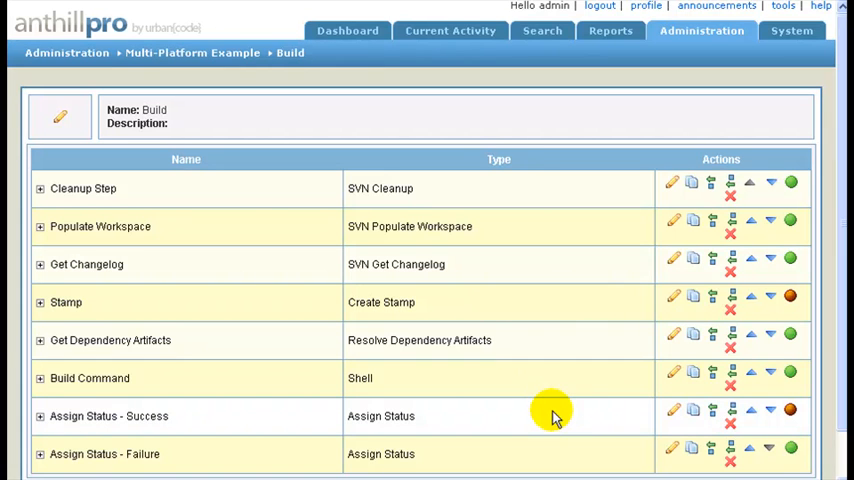
mouse_move(672, 378)
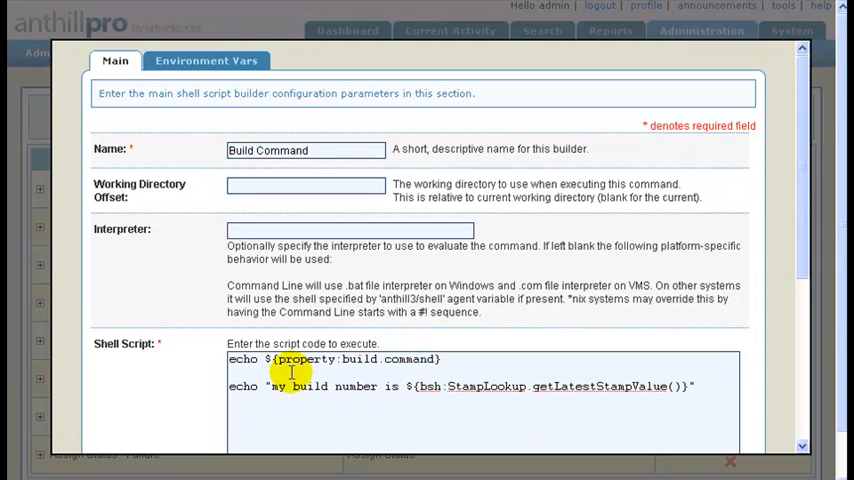
Step: Highlight ${property:build.command} in the Build Command shell script and scroll through it
double_click(350, 359)
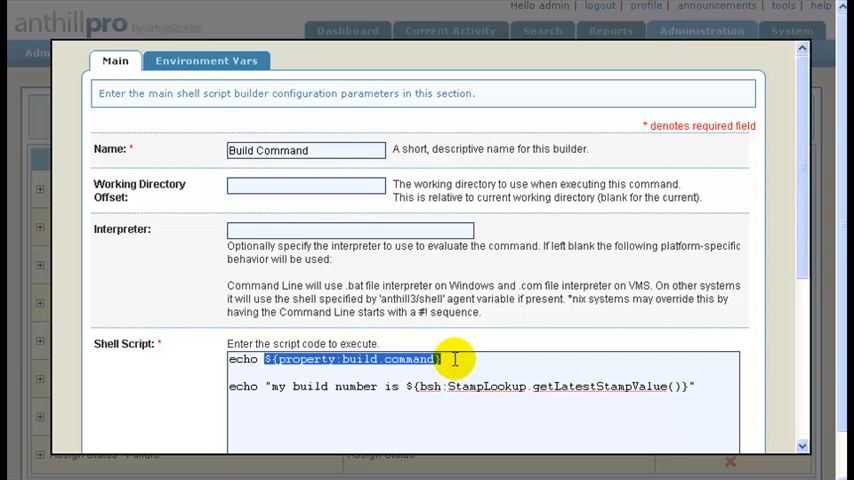
mouse_move(257, 390)
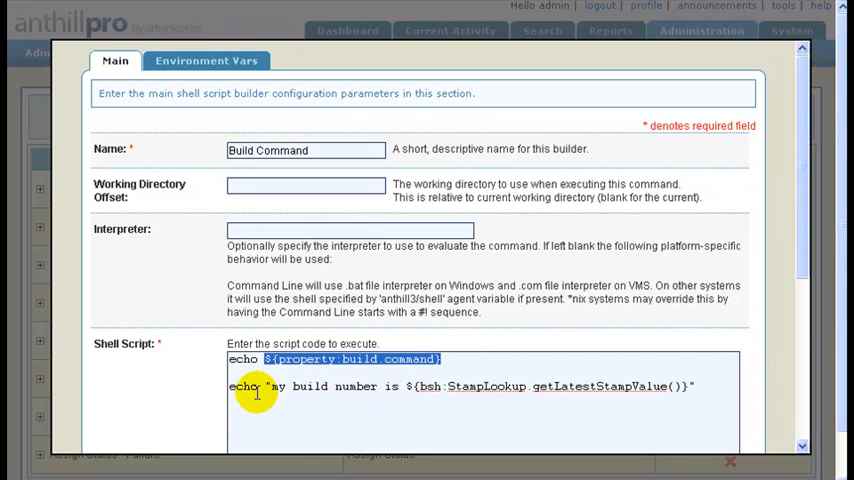
scroll(down, 3)
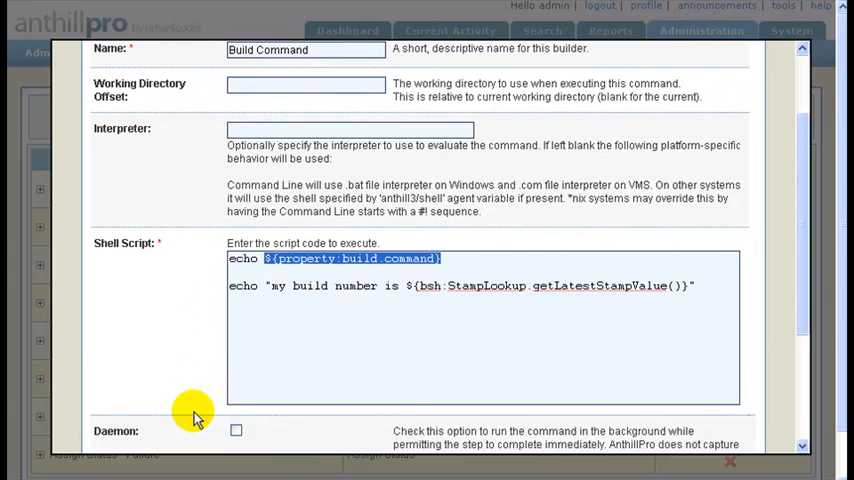
mouse_move(165, 390)
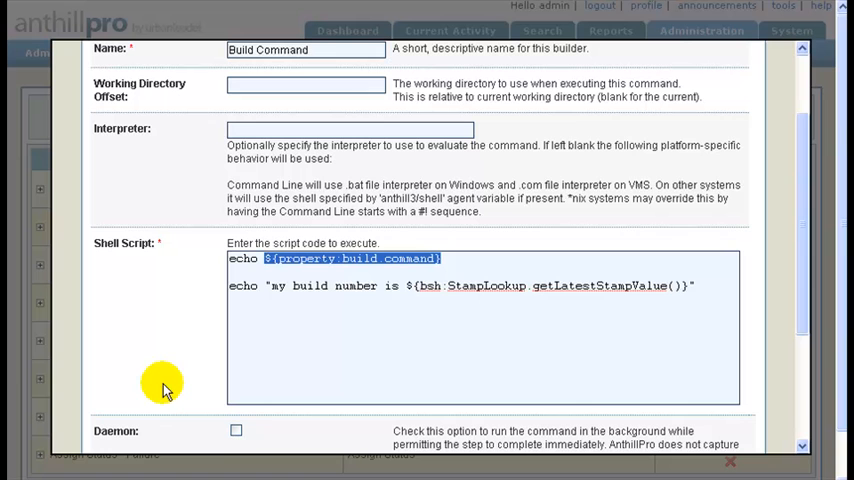
mouse_move(163, 398)
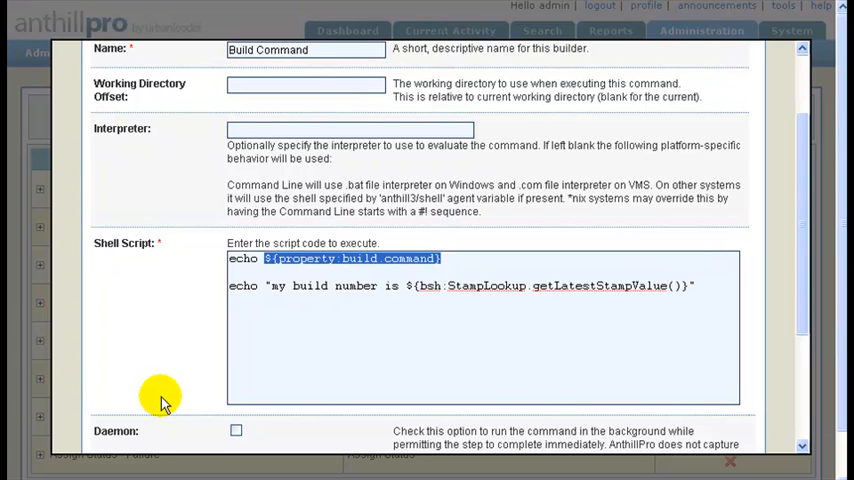
scroll(down, 3)
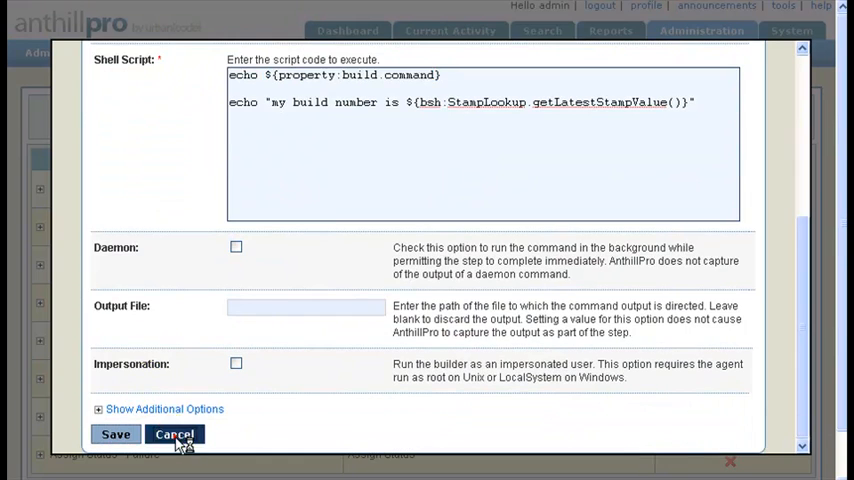
Step: Add iteration property new.property, true for Windows and false for Linux, and save
click(174, 434)
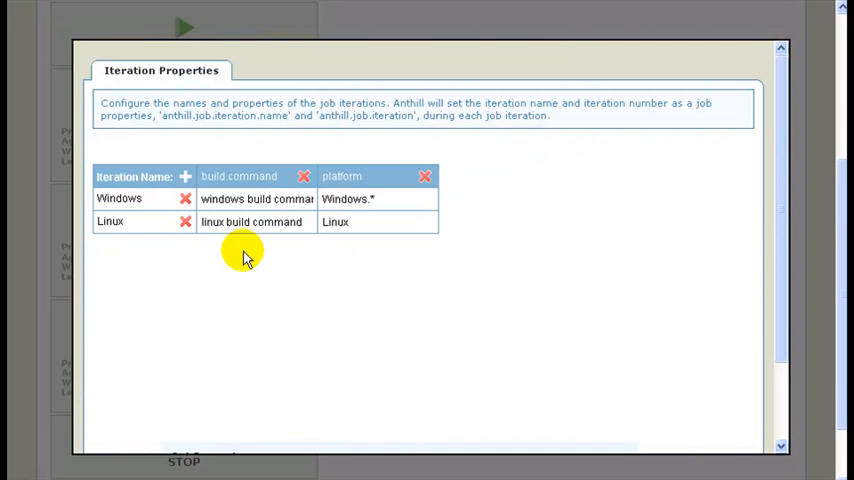
mouse_move(312, 302)
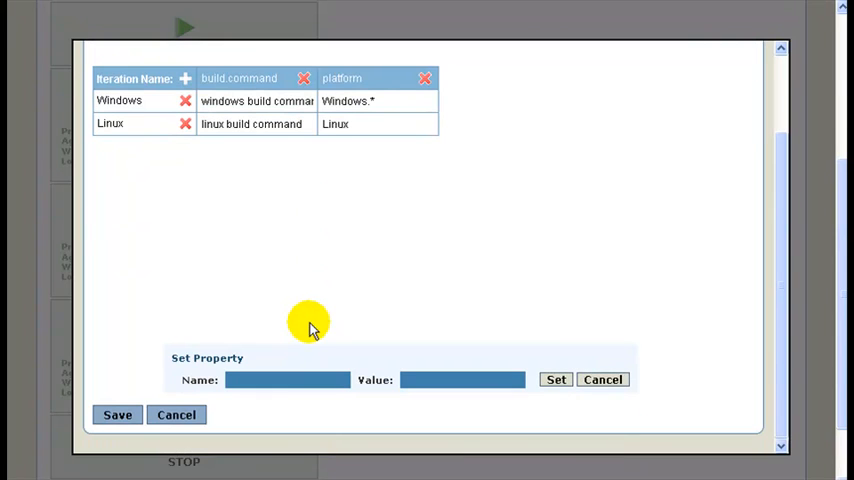
click(288, 379)
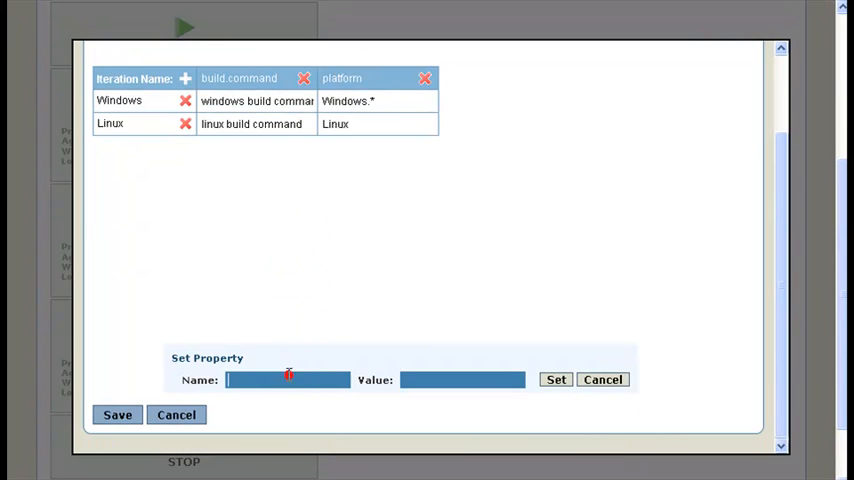
text(new.property)
click(462, 379)
text(tr)
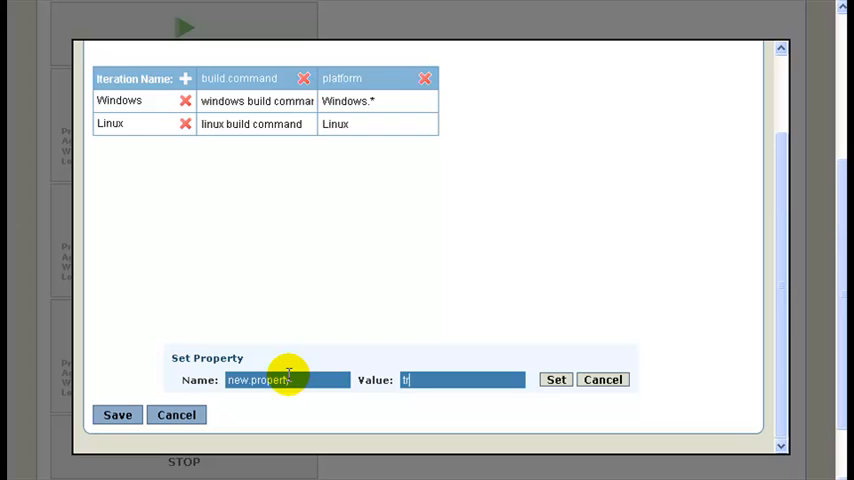
click(556, 379)
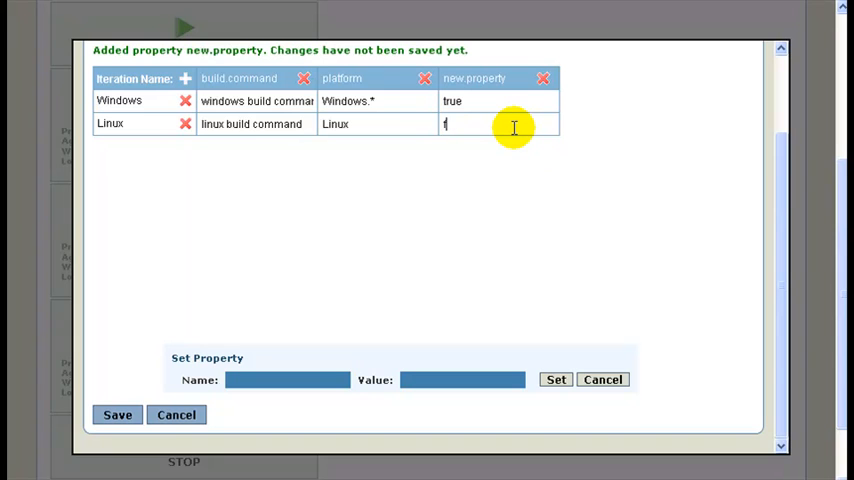
text(alse)
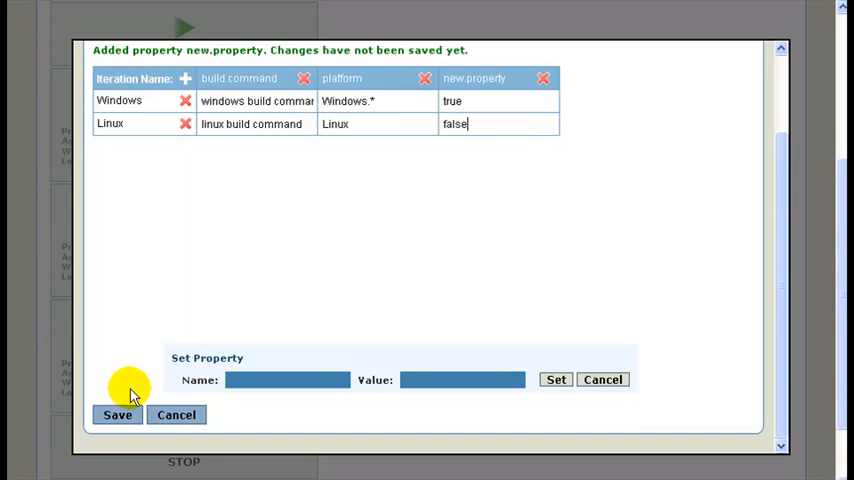
click(117, 414)
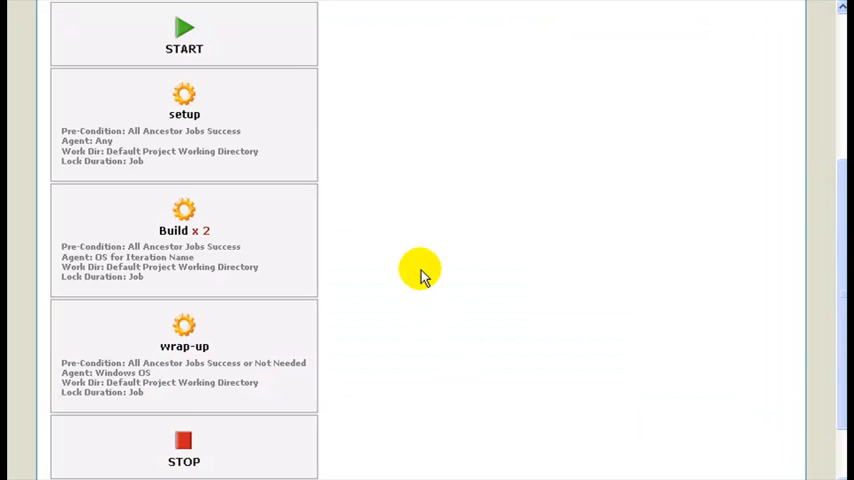
mouse_move(415, 280)
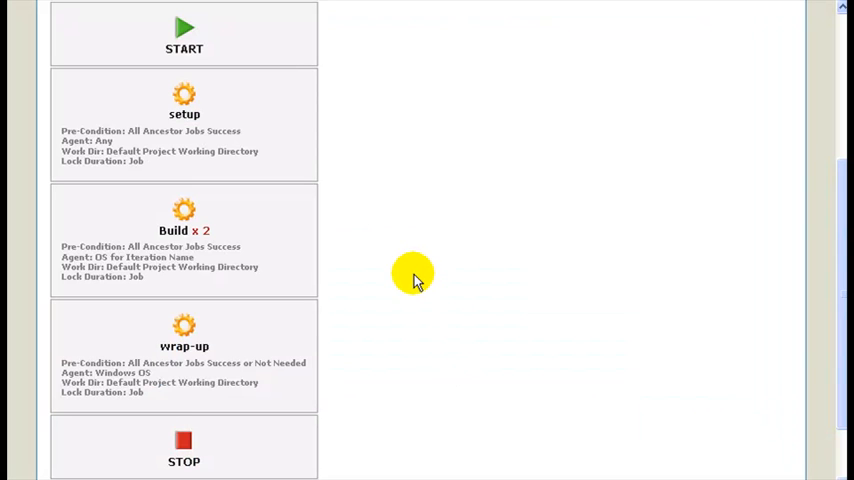
mouse_move(221, 297)
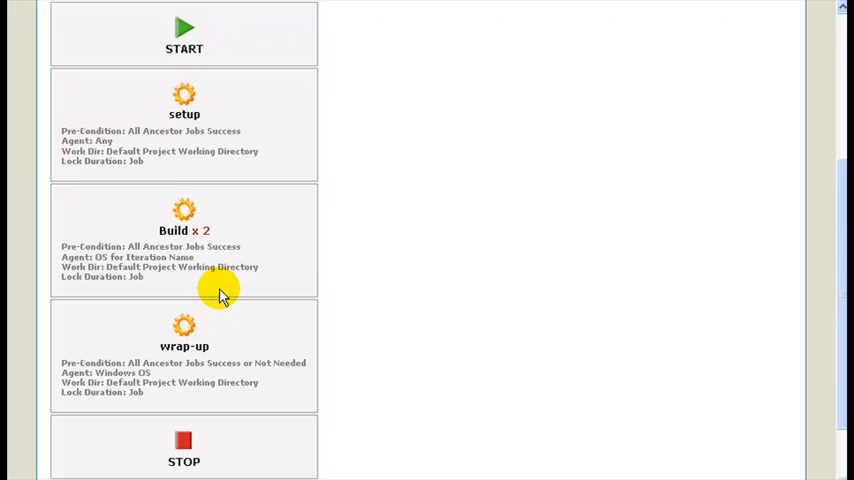
mouse_move(62, 257)
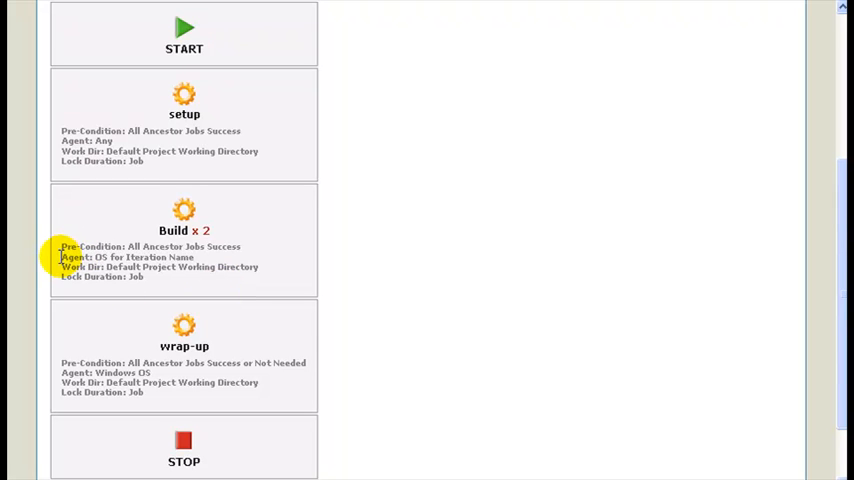
double_click(125, 257)
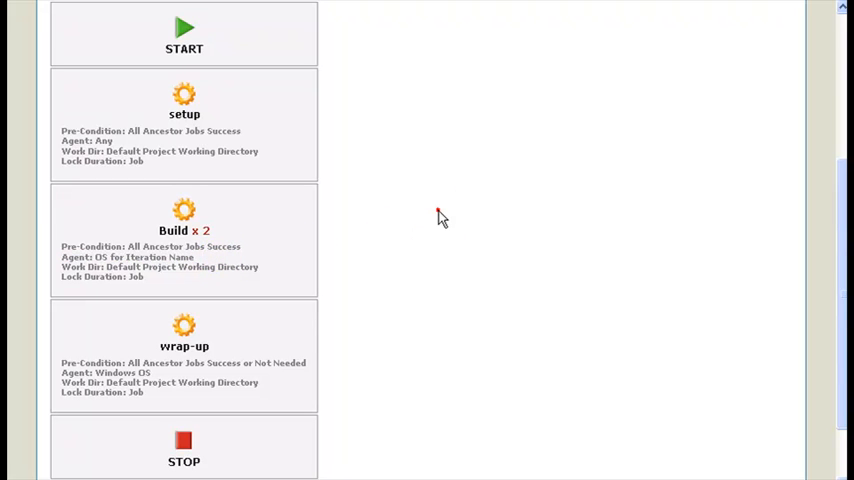
mouse_move(440, 218)
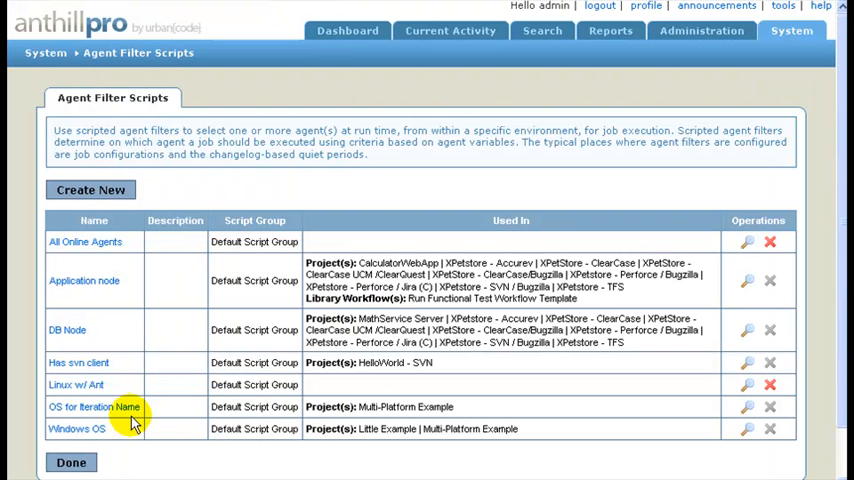
mouse_move(120, 75)
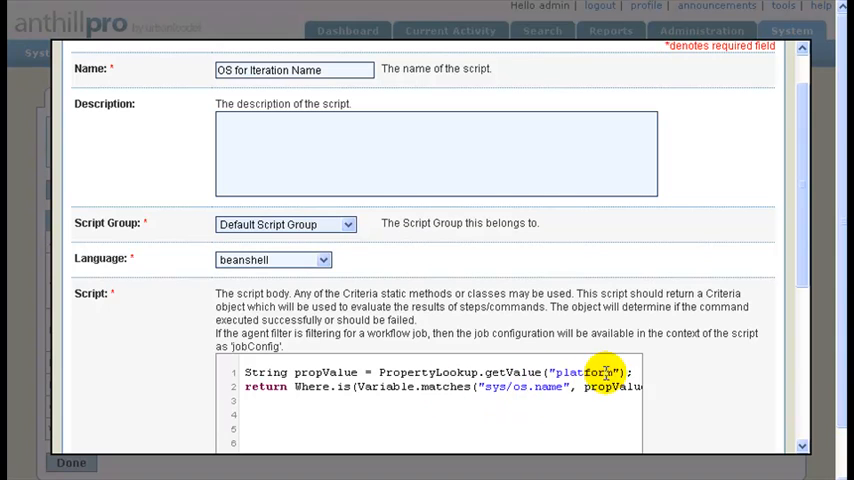
double_click(585, 372)
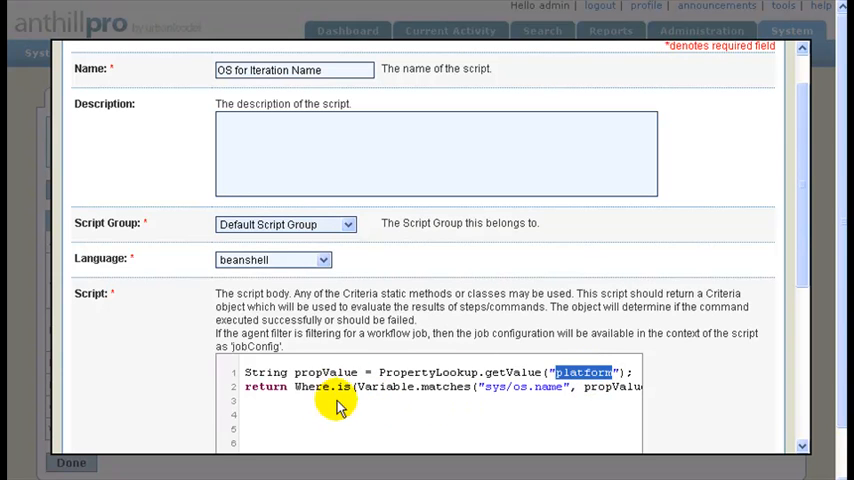
mouse_move(462, 400)
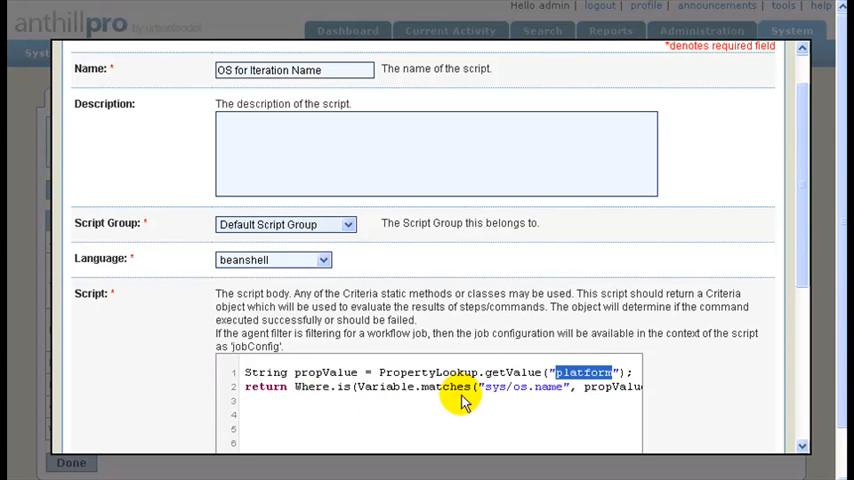
mouse_move(492, 403)
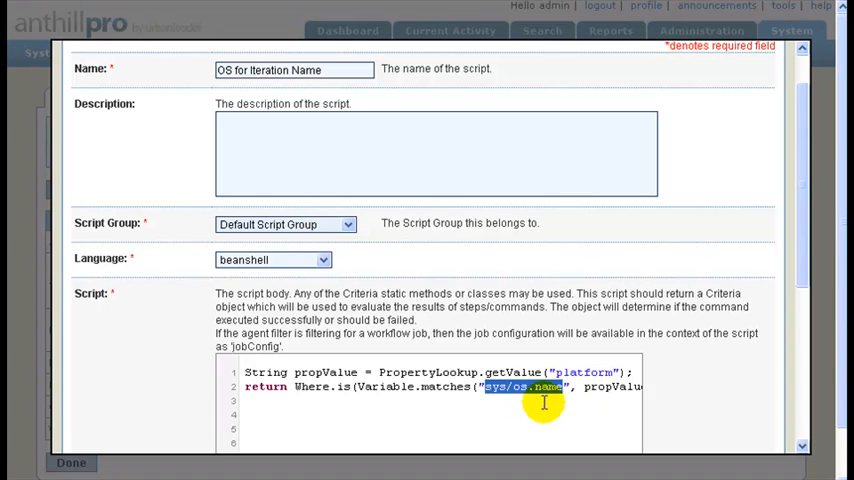
mouse_move(712, 367)
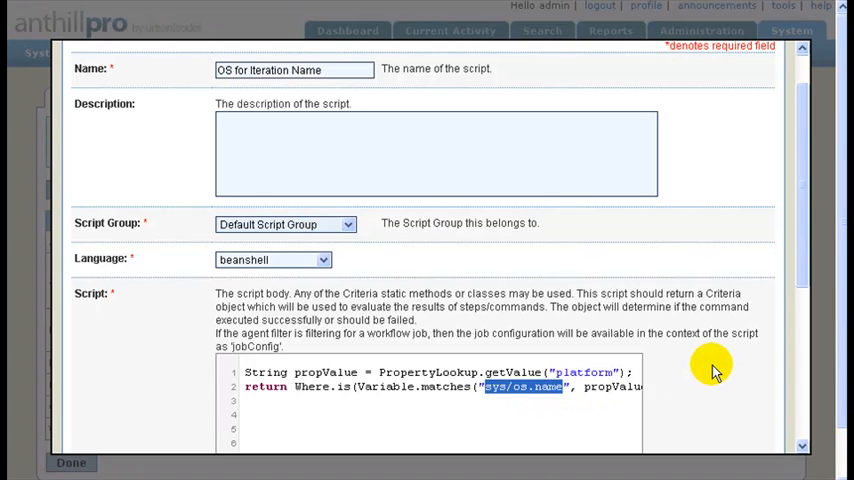
mouse_move(681, 306)
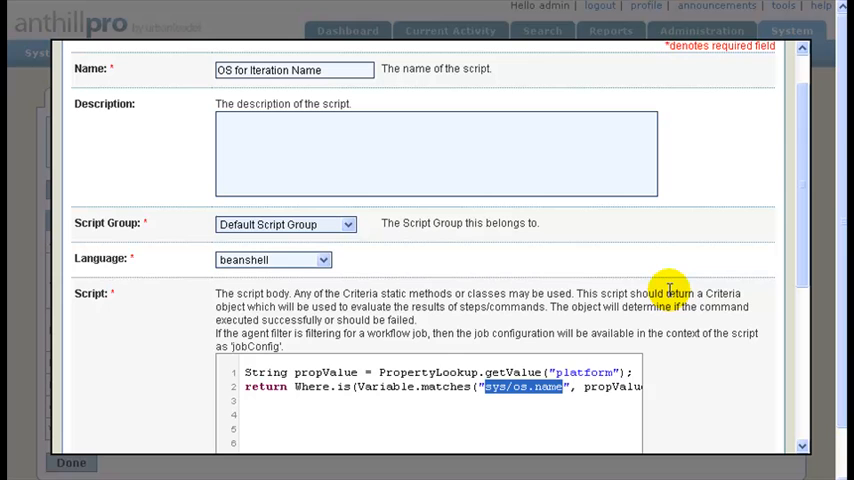
mouse_move(585, 325)
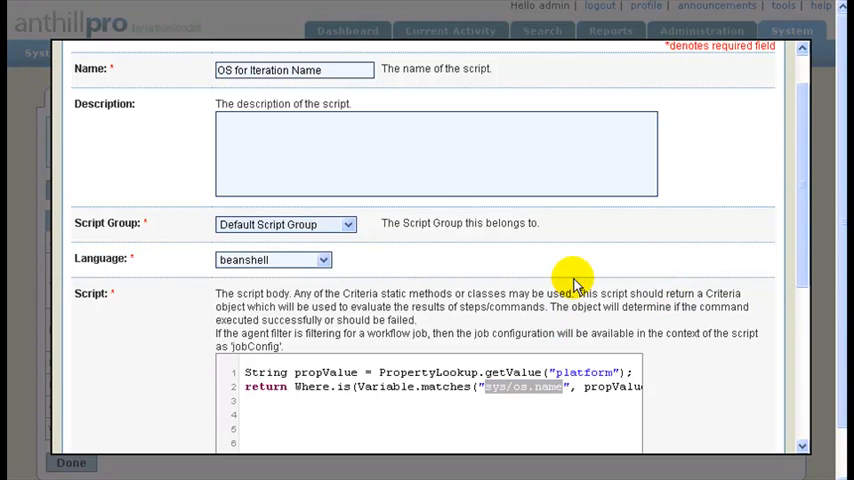
click(71, 462)
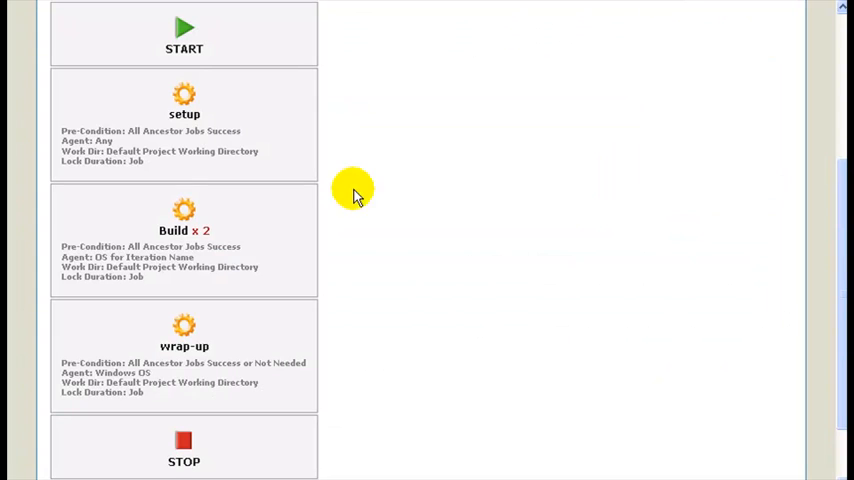
mouse_move(237, 113)
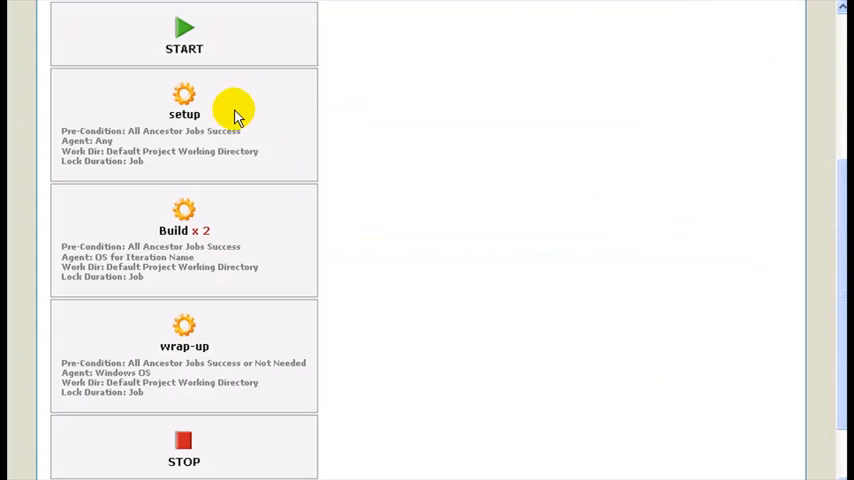
mouse_move(225, 185)
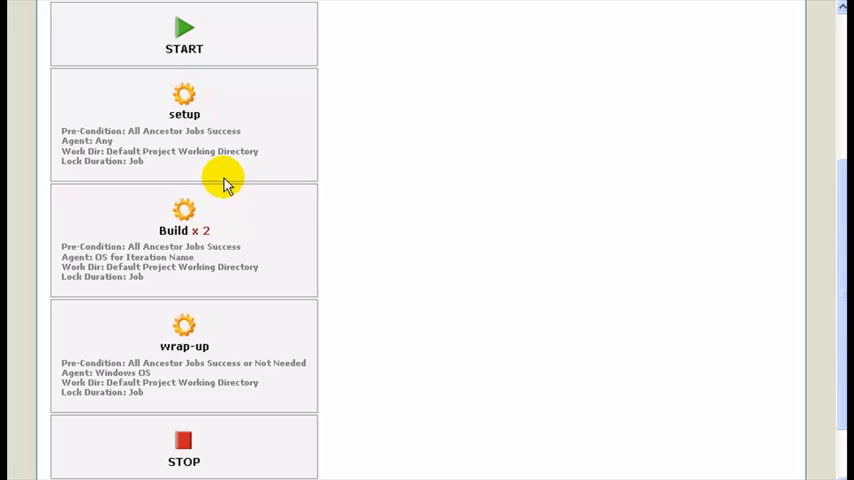
mouse_move(226, 213)
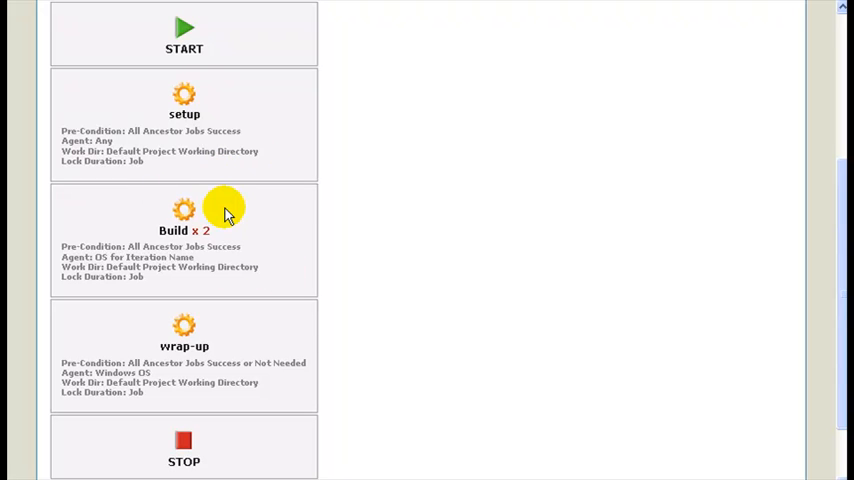
mouse_move(185, 256)
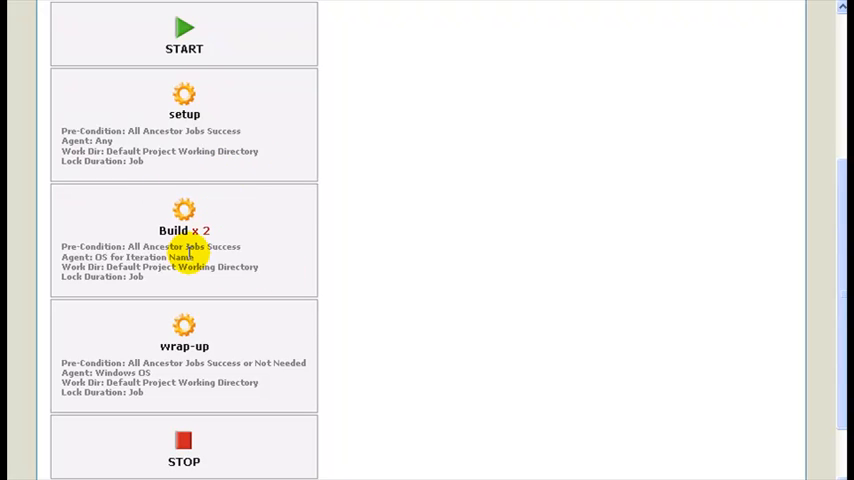
mouse_move(197, 251)
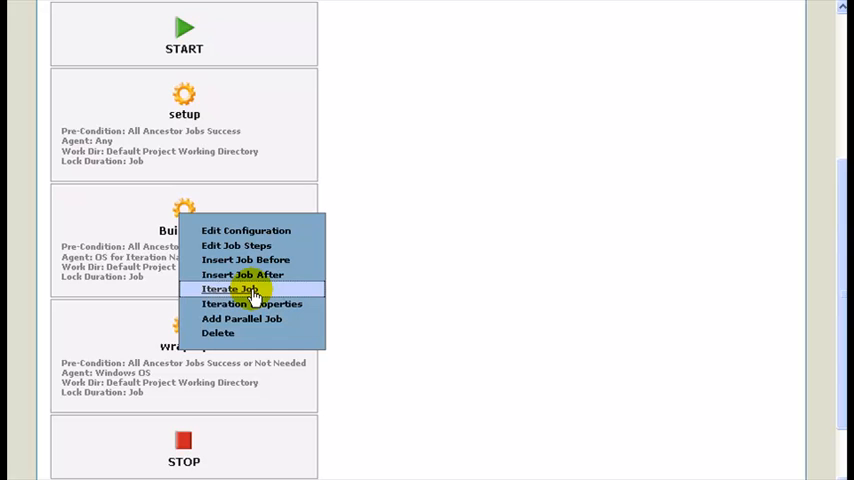
mouse_move(252, 303)
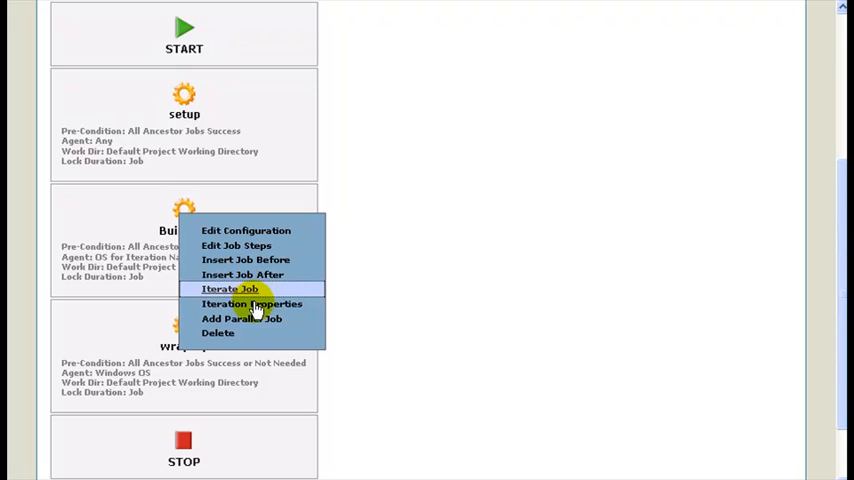
mouse_move(252, 303)
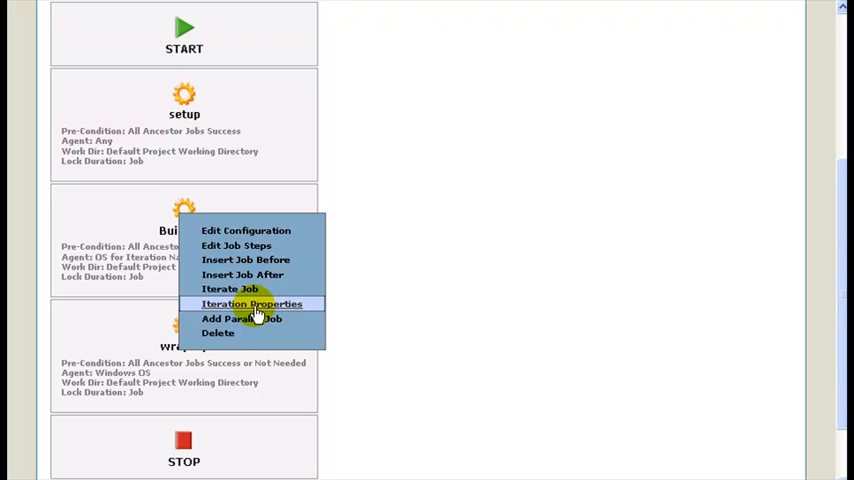
mouse_move(170, 278)
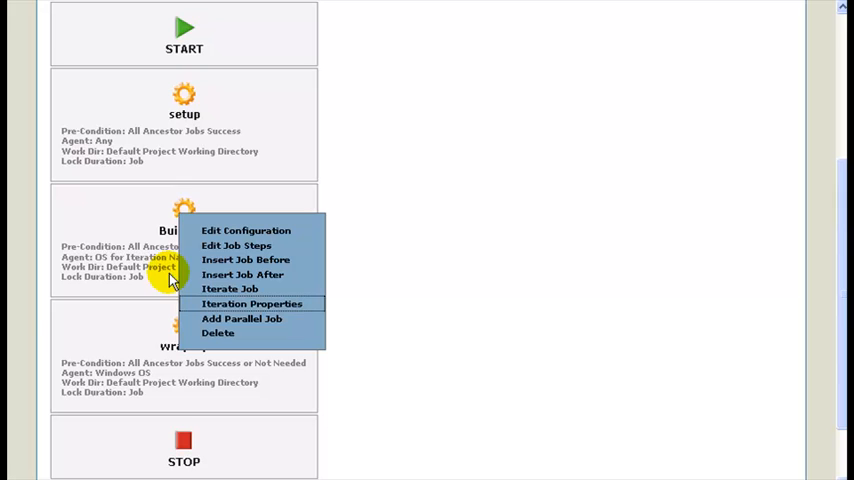
click(229, 289)
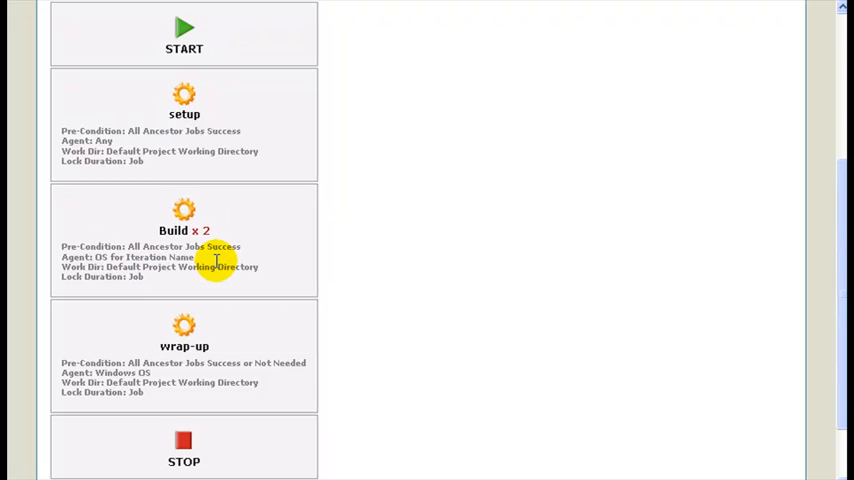